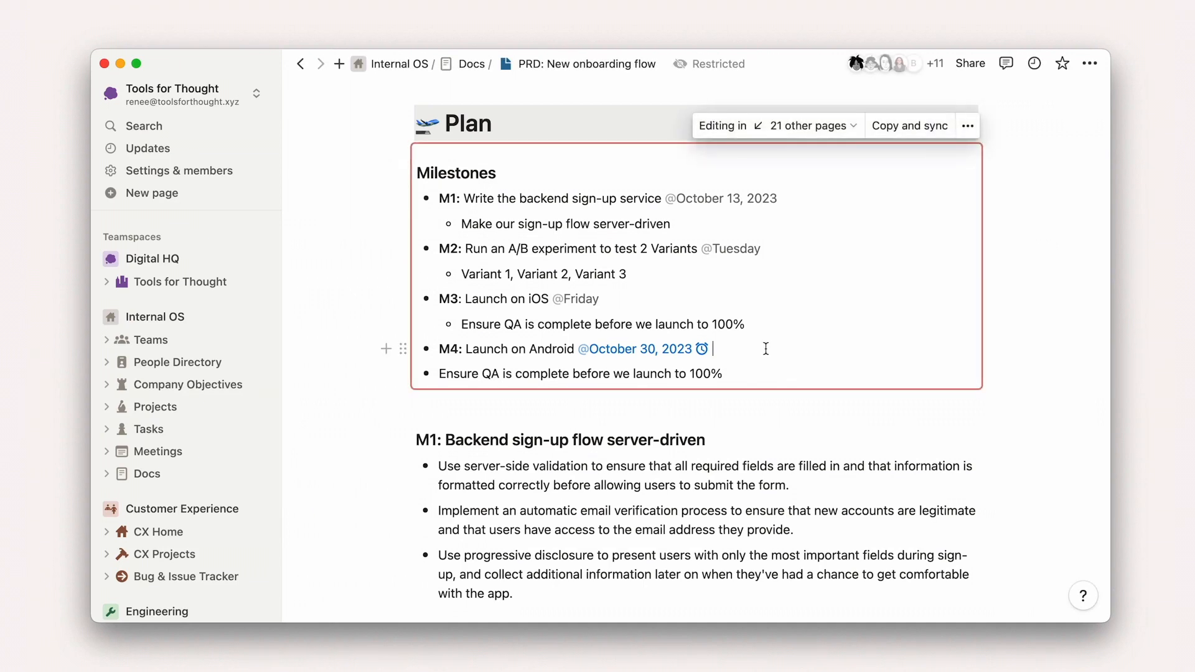
Step: Move M4's date mention to November 3, 2023 and strike through Variant 3 in Milestones
text(@)
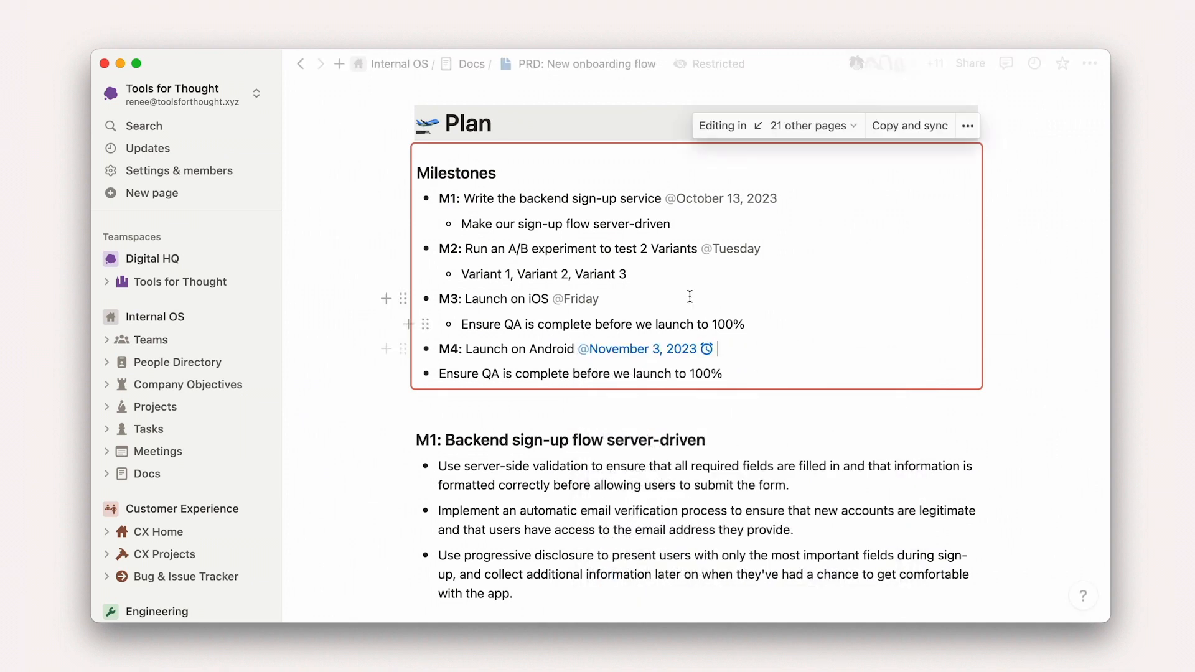
double_click(601, 274)
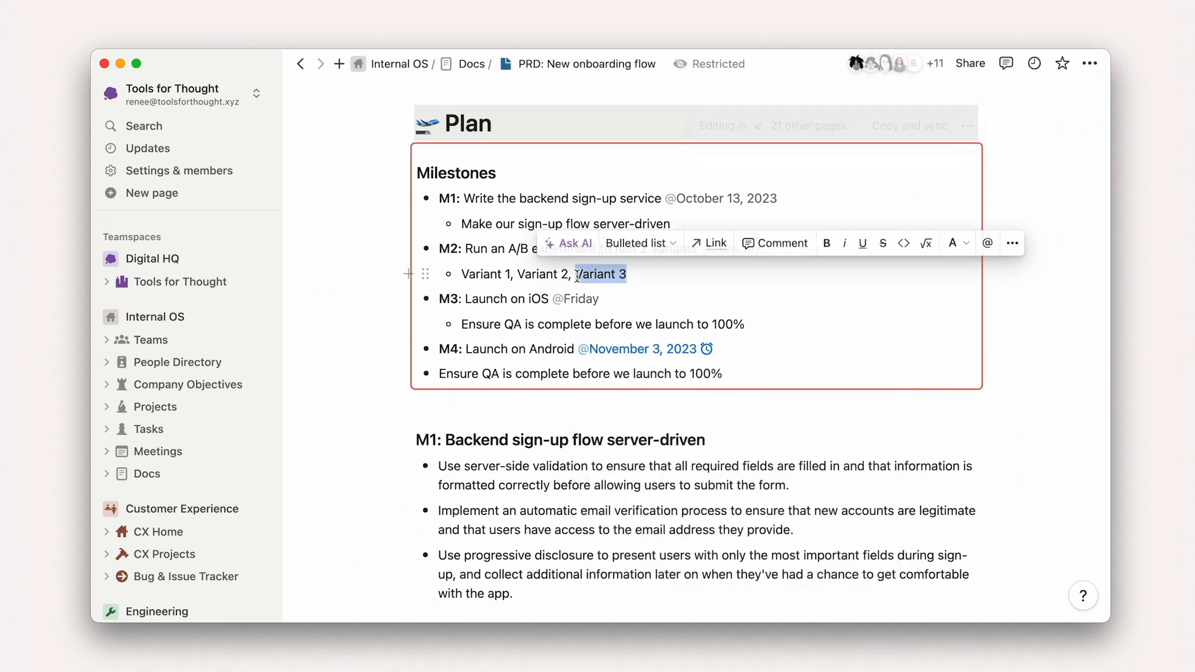
click(882, 243)
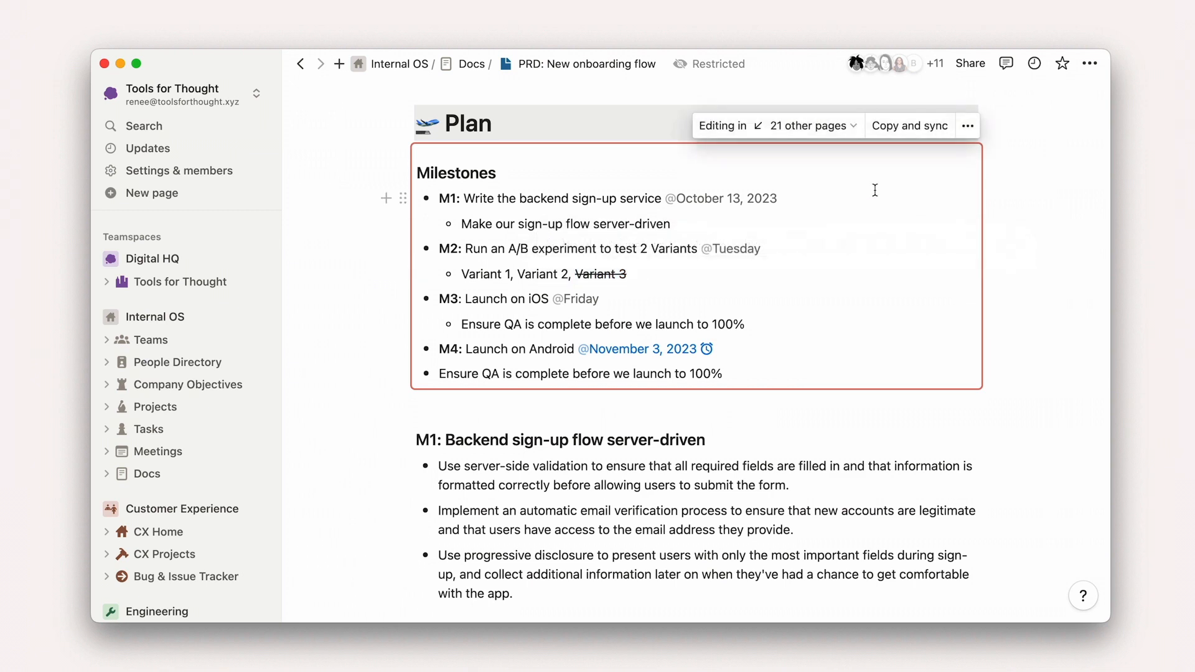
Step: Check the 21 other pages using the synced block and read the synced blocks article
click(810, 125)
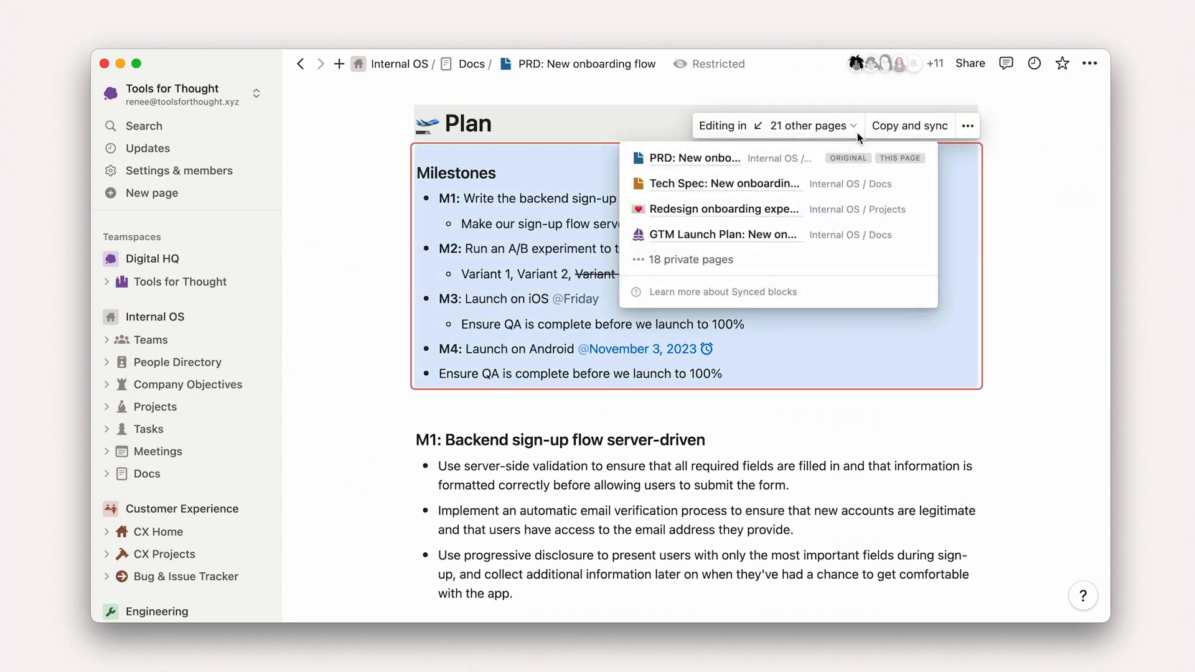
click(722, 235)
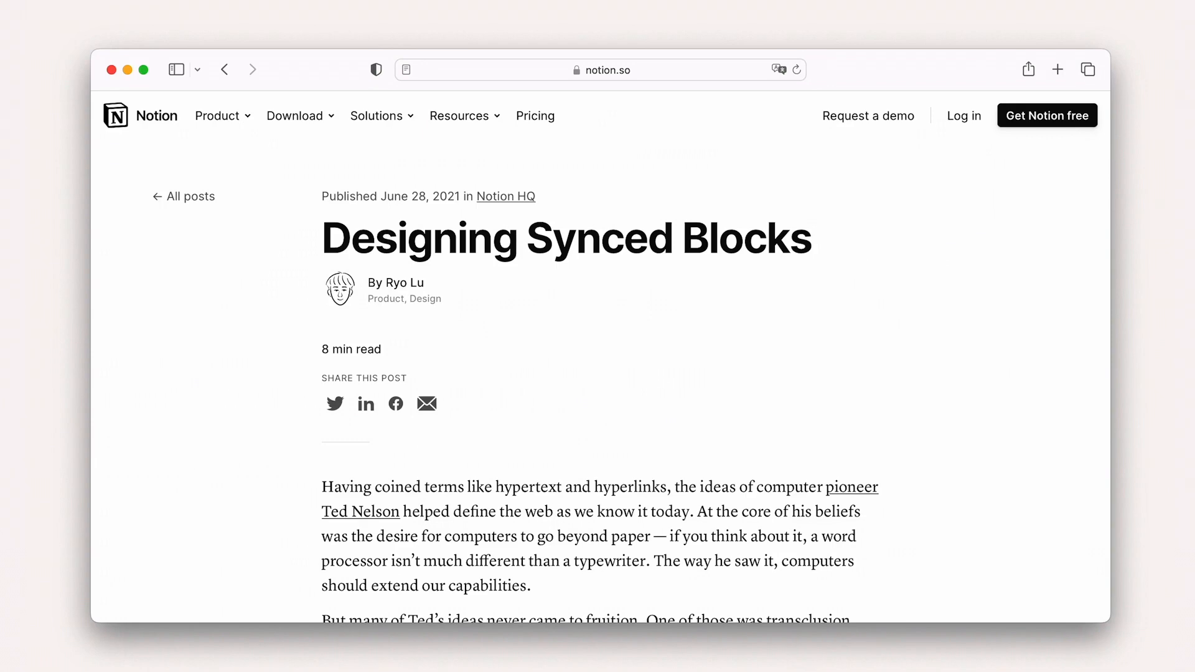
scroll(down, 3)
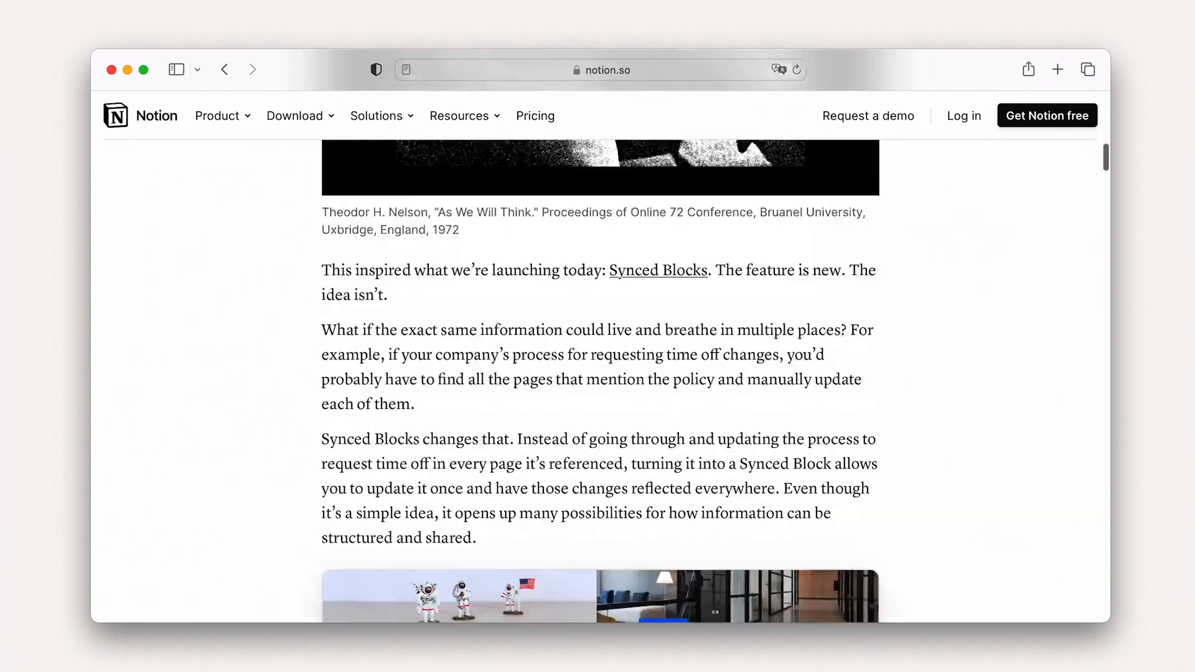
scroll(down, 3)
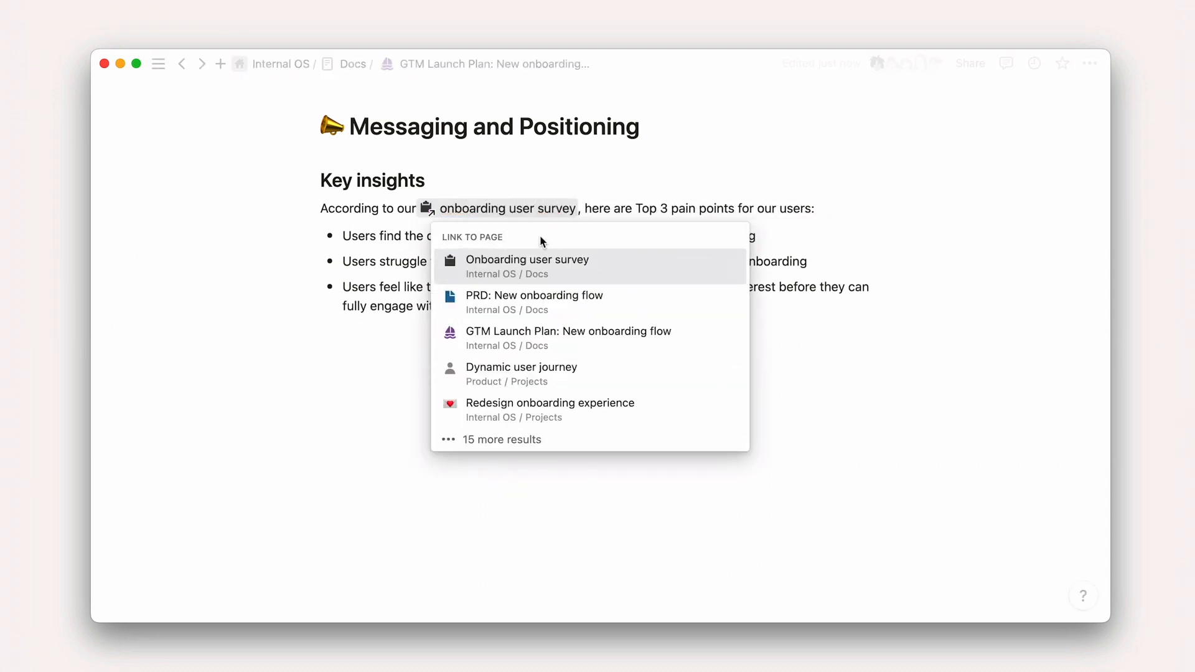
Step: Visit the onboarding user survey page and follow its single backlink to the GTM Launch Plan
click(527, 259)
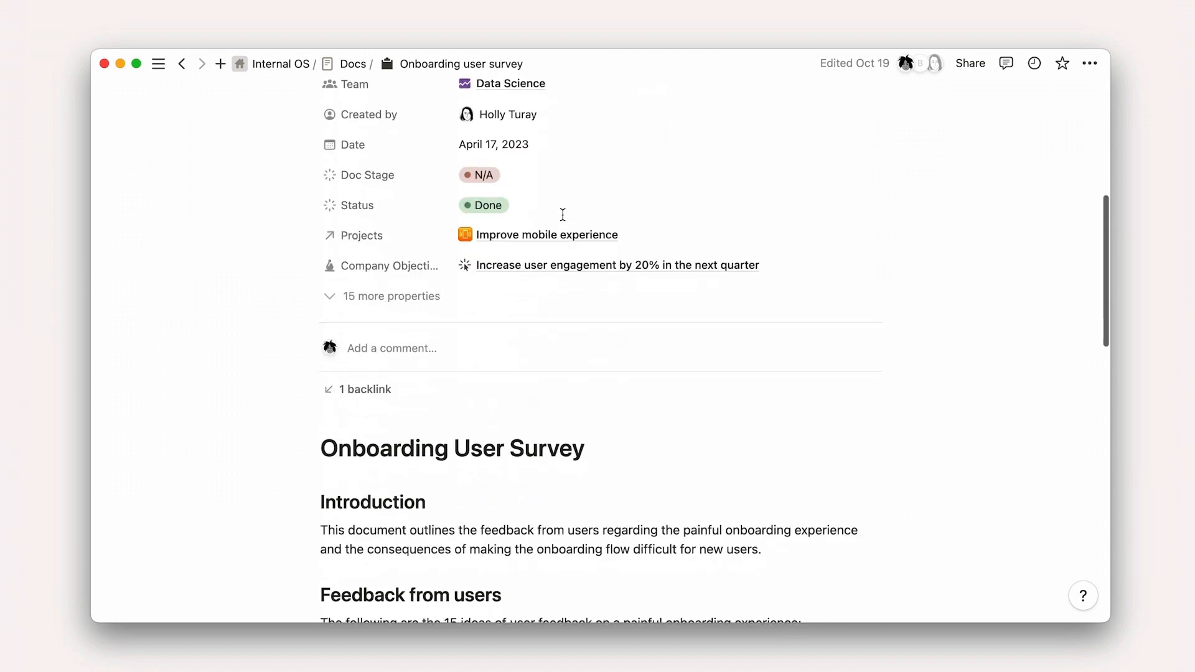
scroll(down, 3)
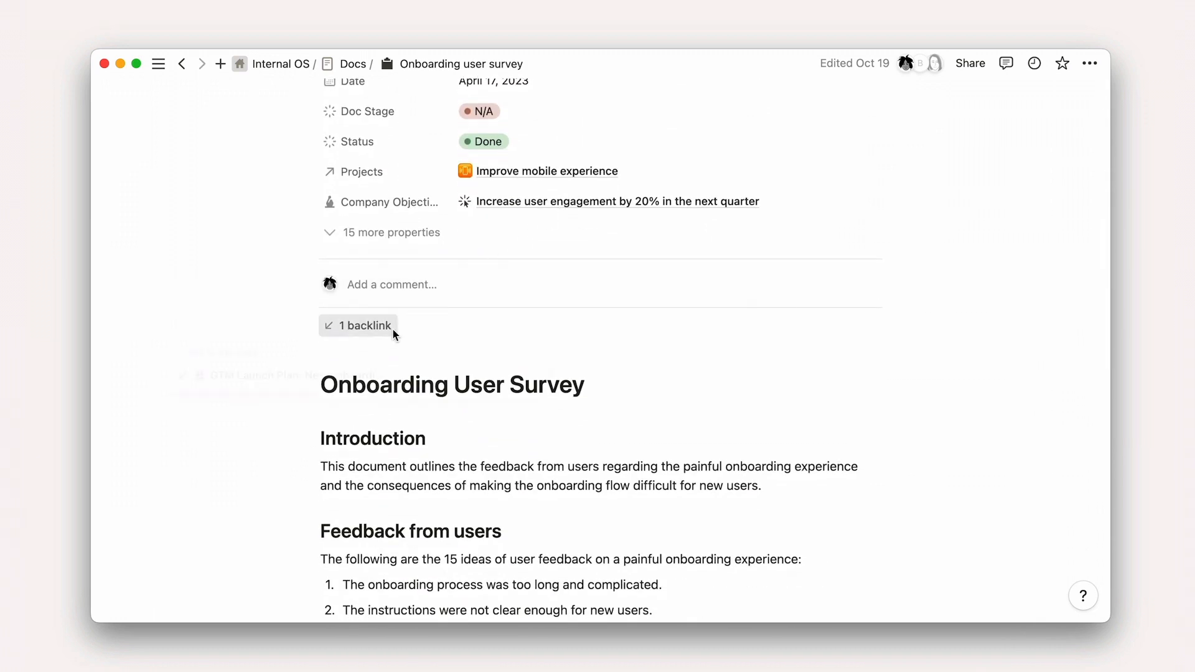
click(359, 325)
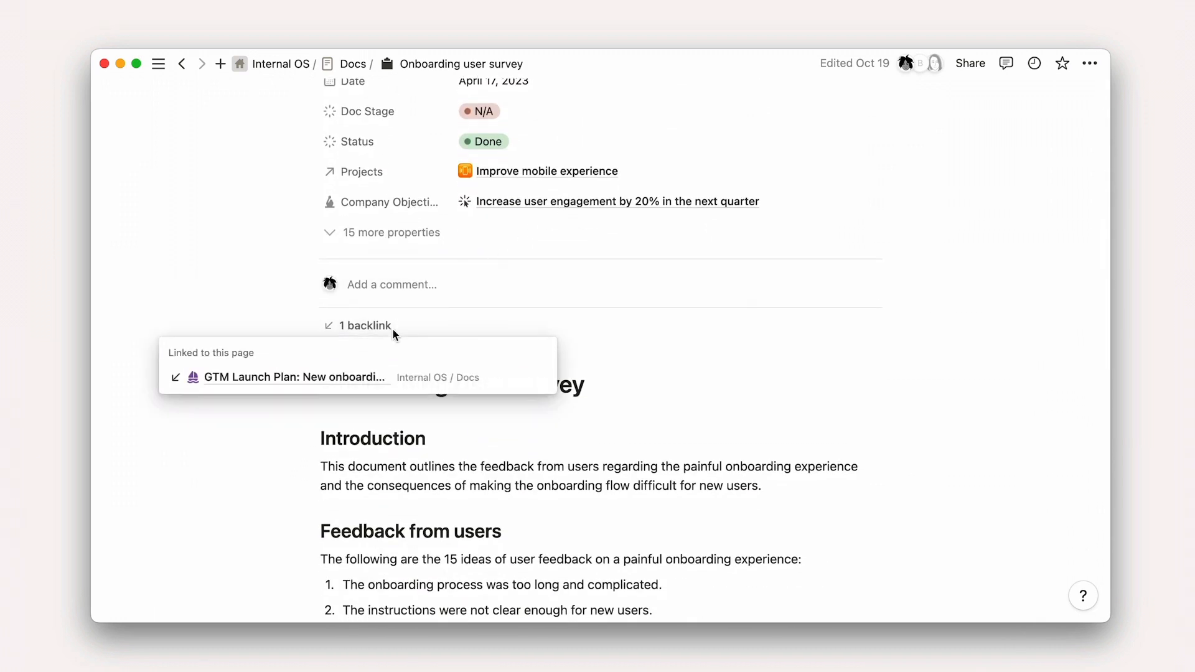
click(293, 376)
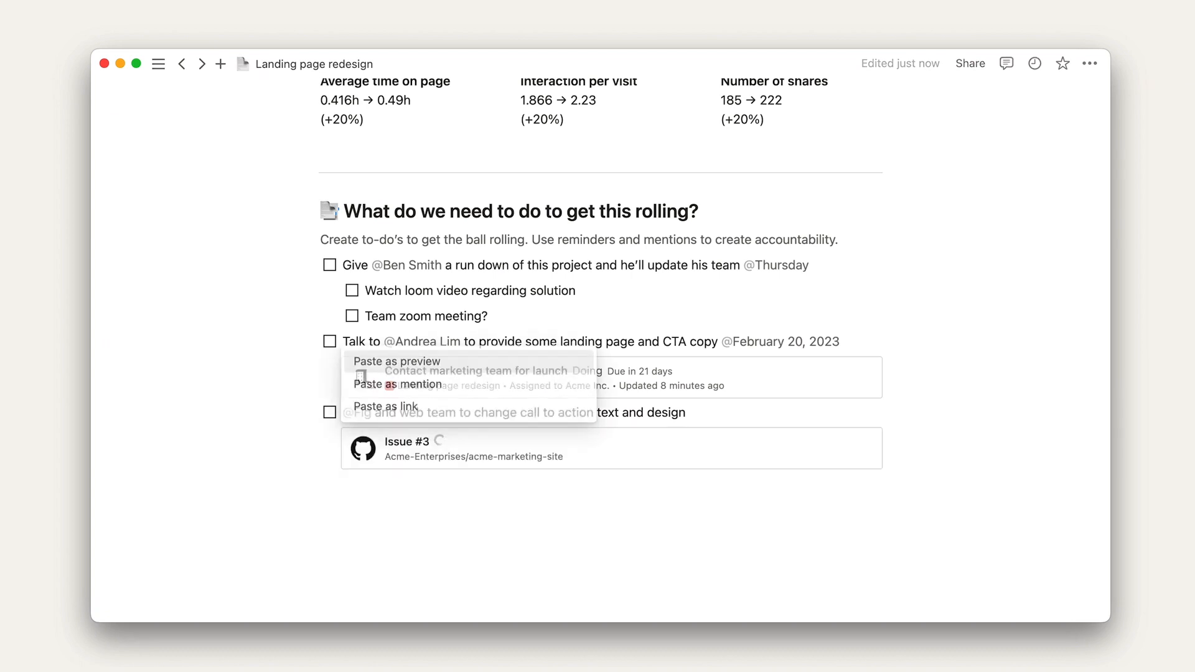
Step: Show the pasted GitHub issue link as a live preview among the redesign to-dos
click(396, 361)
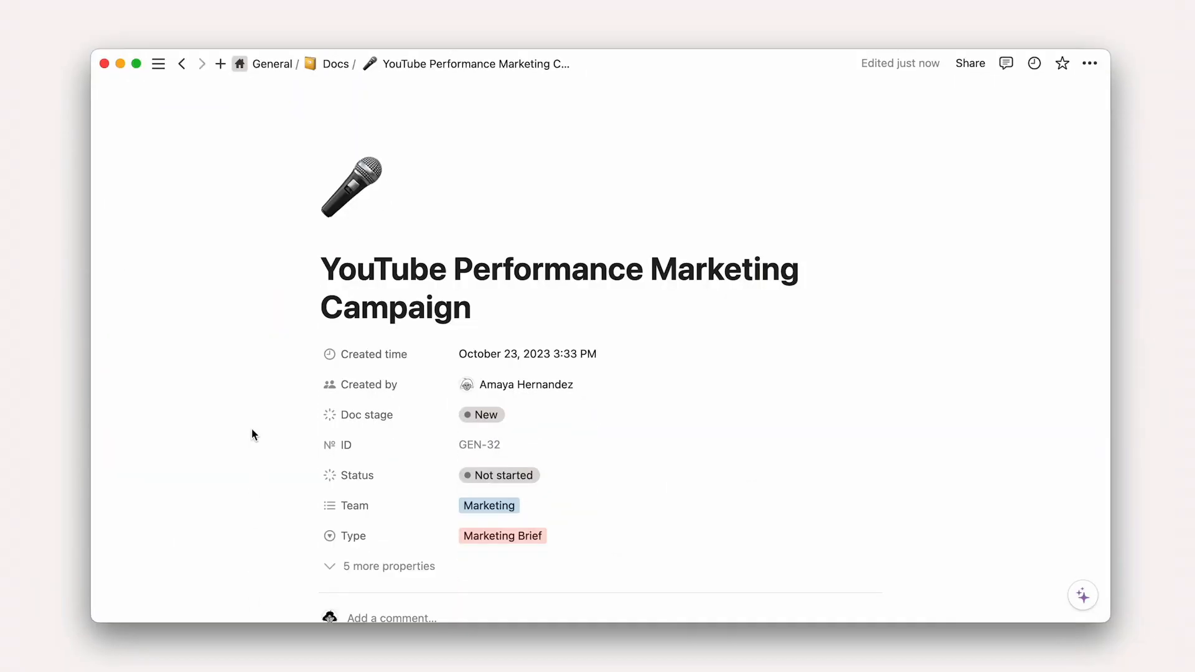
scroll(down, 3)
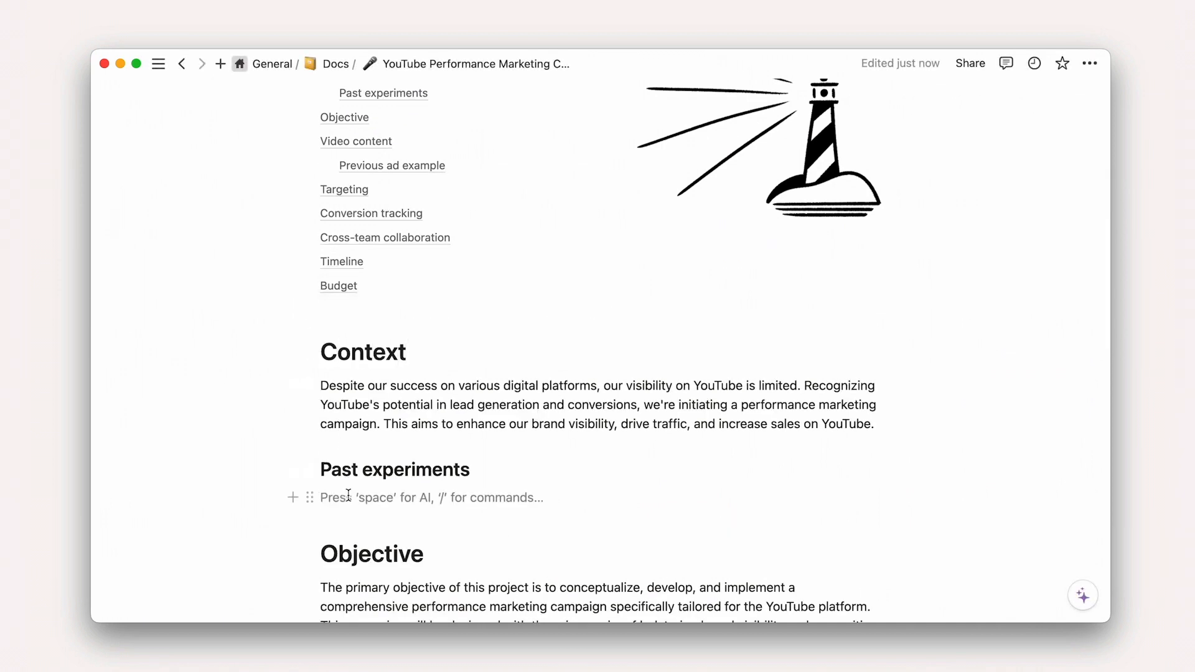
text(@2022)
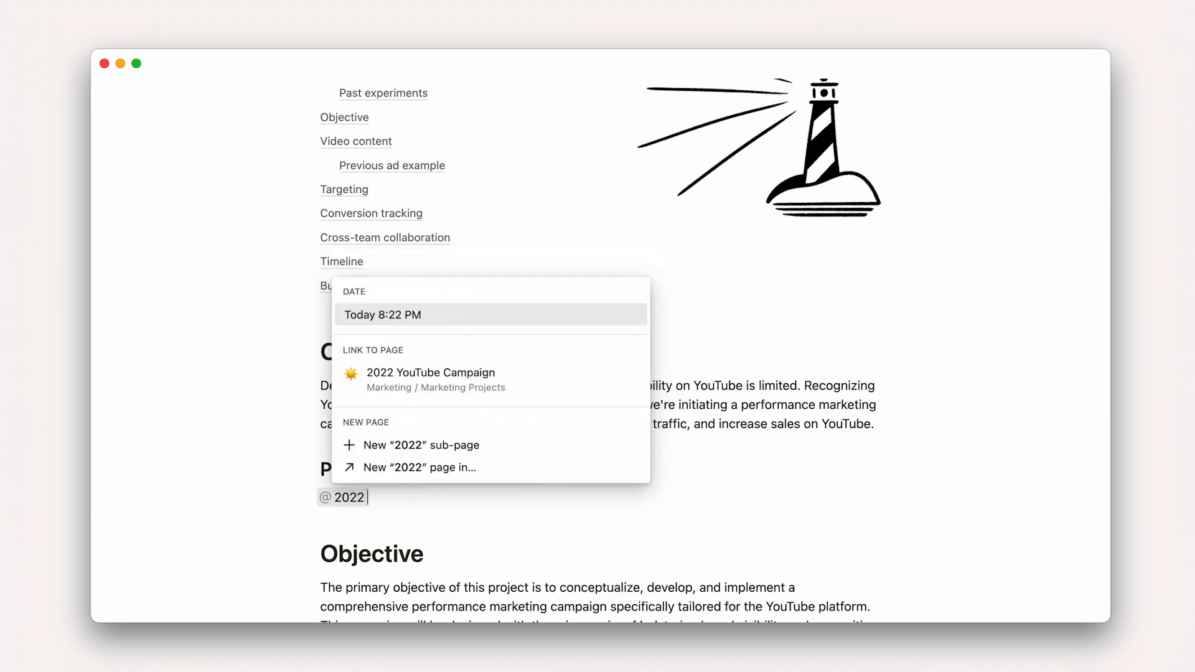
text(youtube)
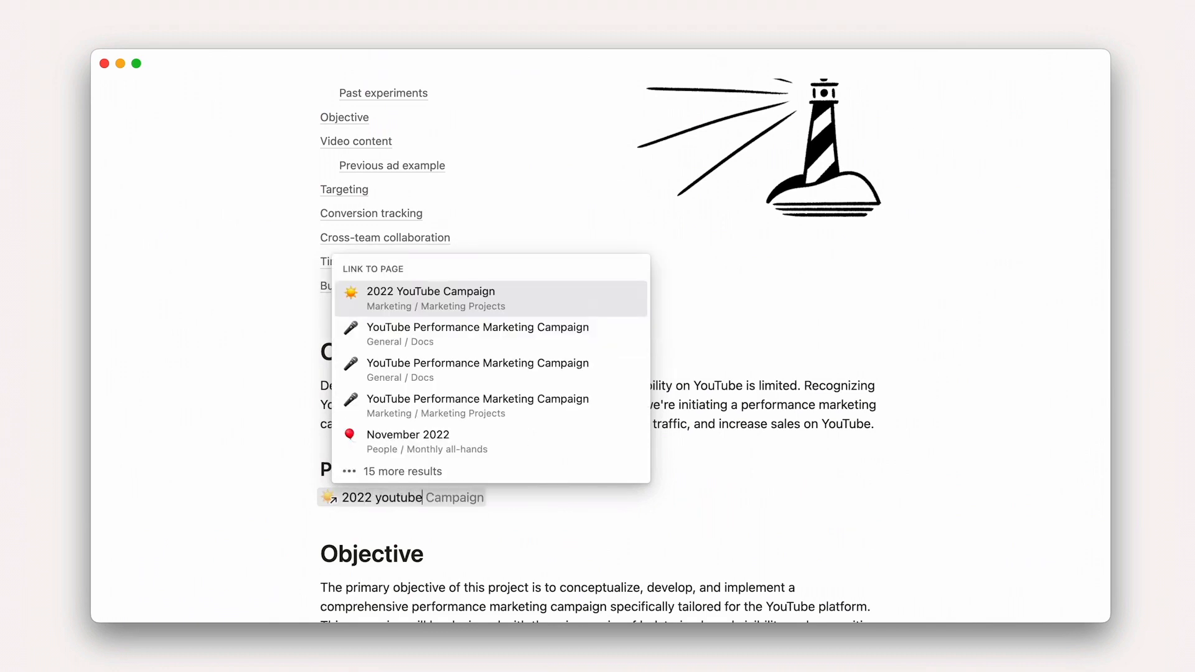
click(431, 298)
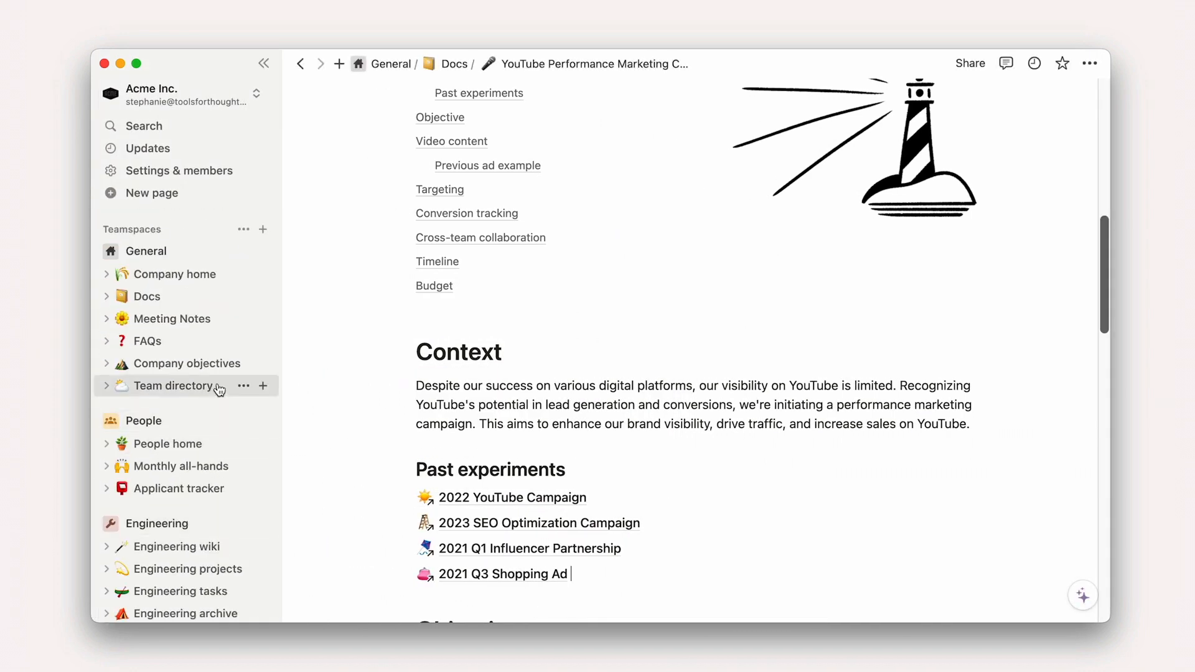
Step: Copy and sync the Overview block from the global markets company objective
click(187, 363)
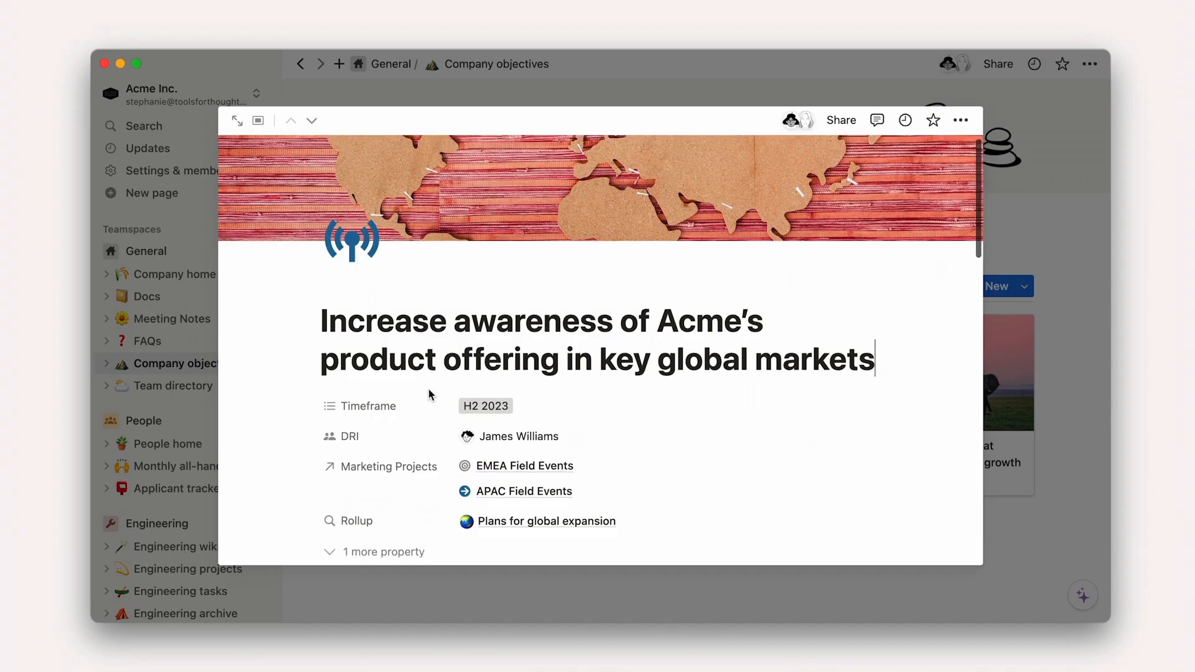
scroll(down, 3)
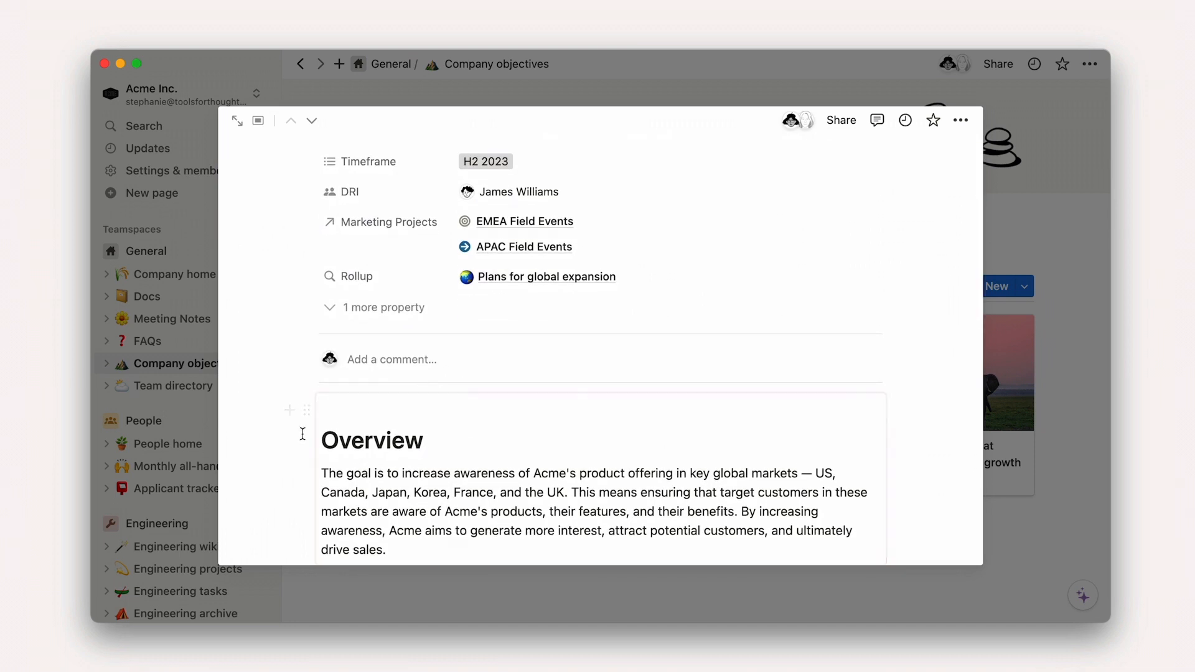
click(412, 503)
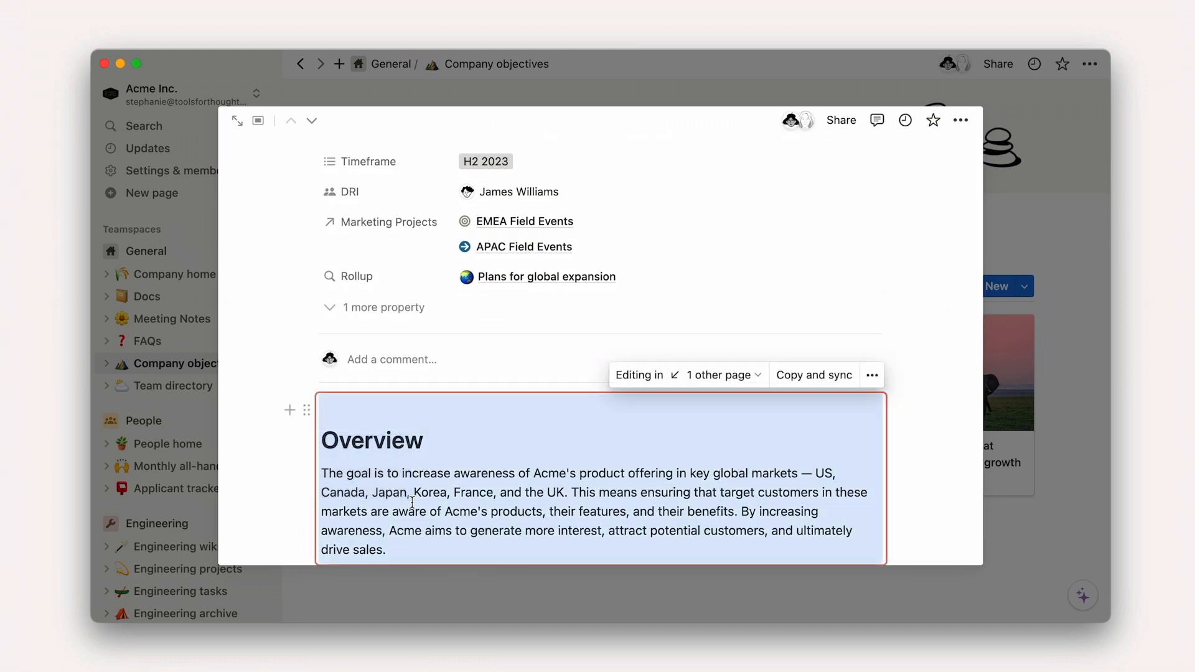
Step: Paste the synced Overview block above Context in the campaign doc
click(300, 63)
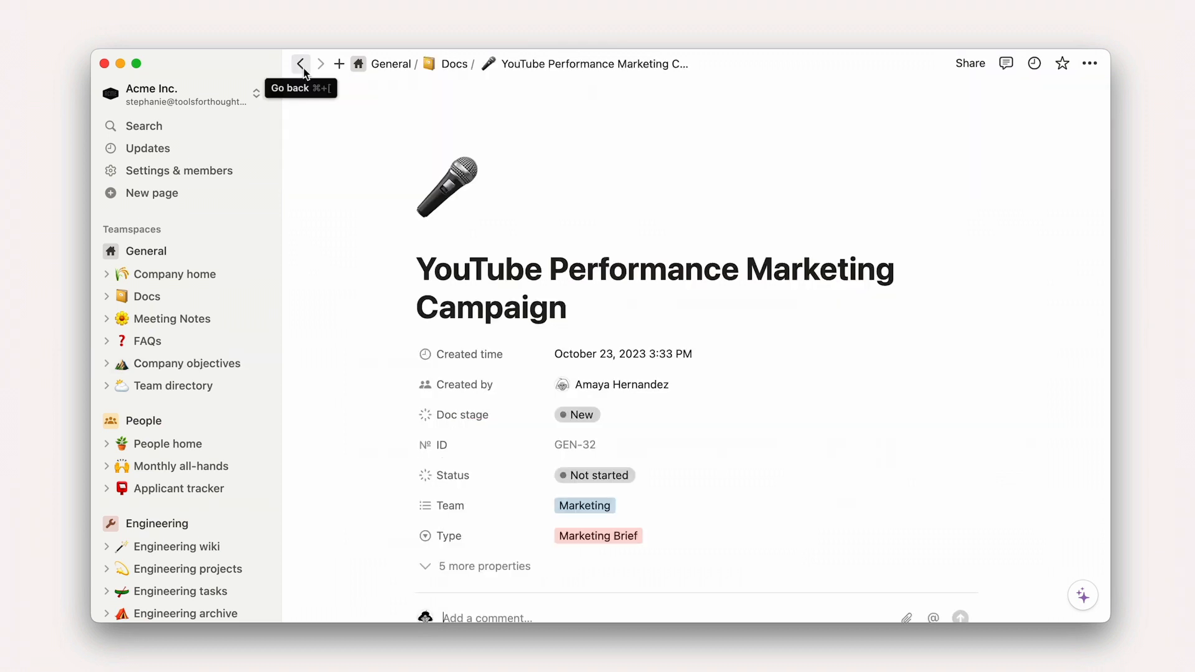
scroll(down, 3)
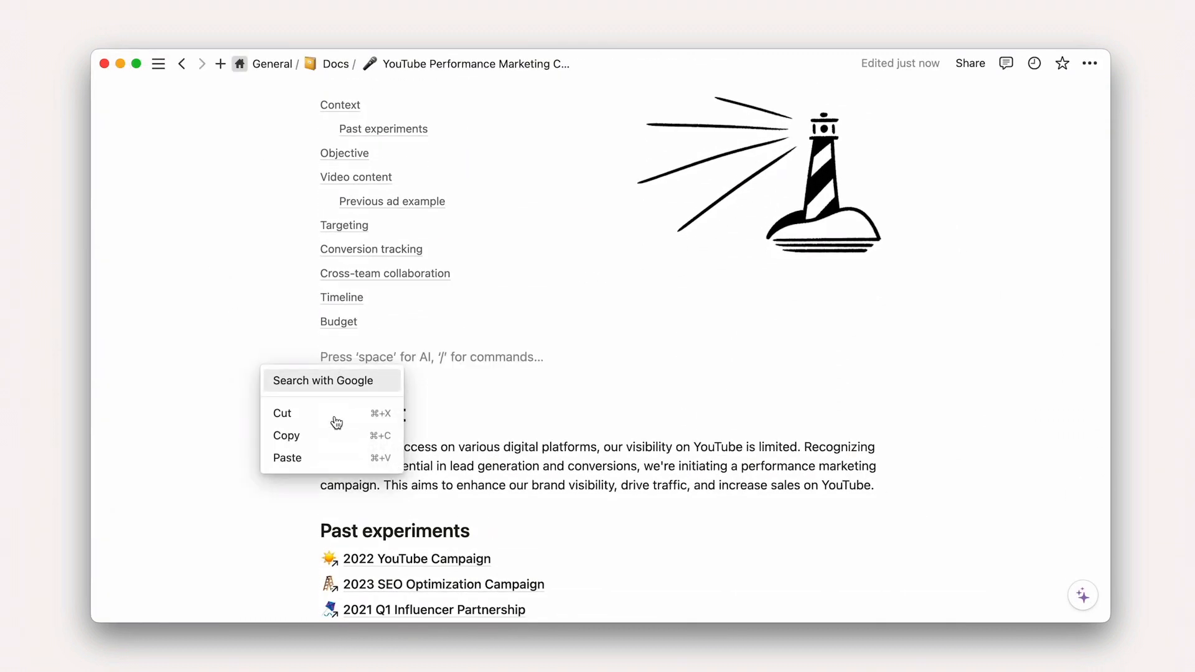
click(287, 457)
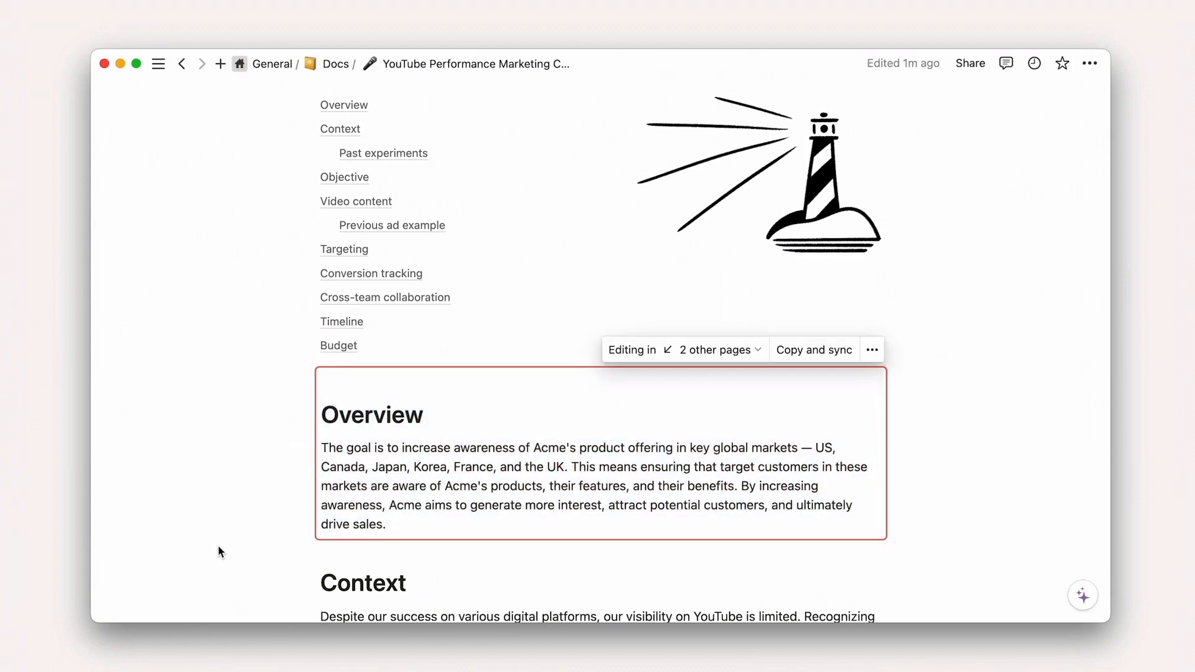
Step: Paste the YouTube ad URL under Previous ad example as an embedded video player
scroll(down, 3)
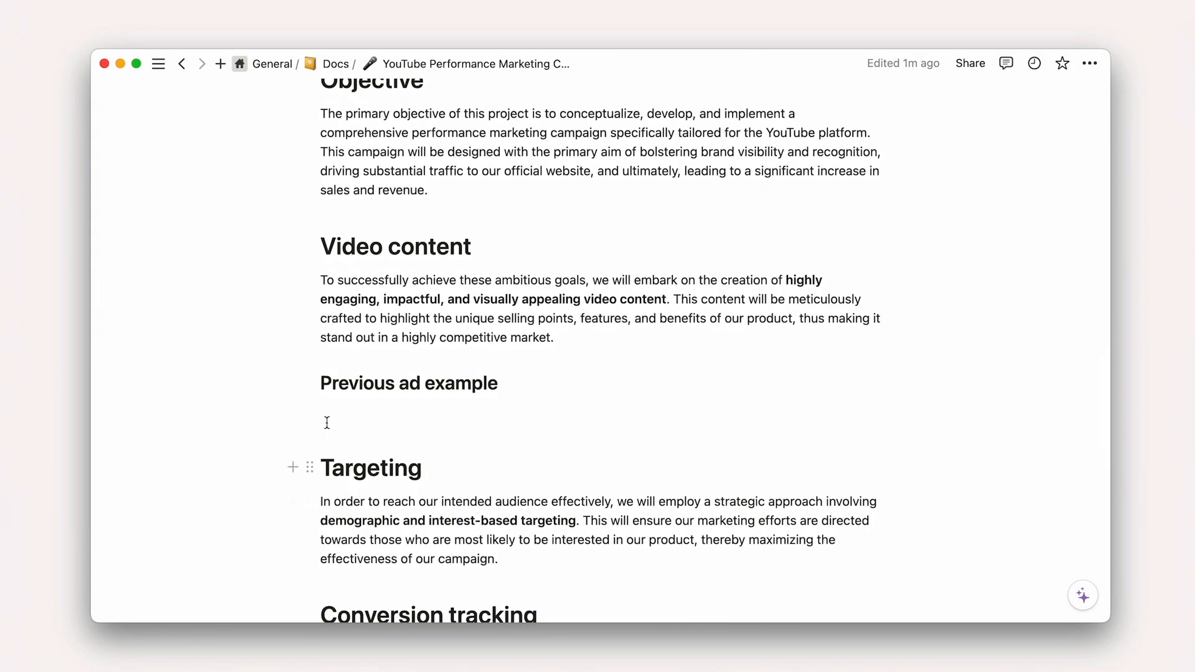
right_click(326, 423)
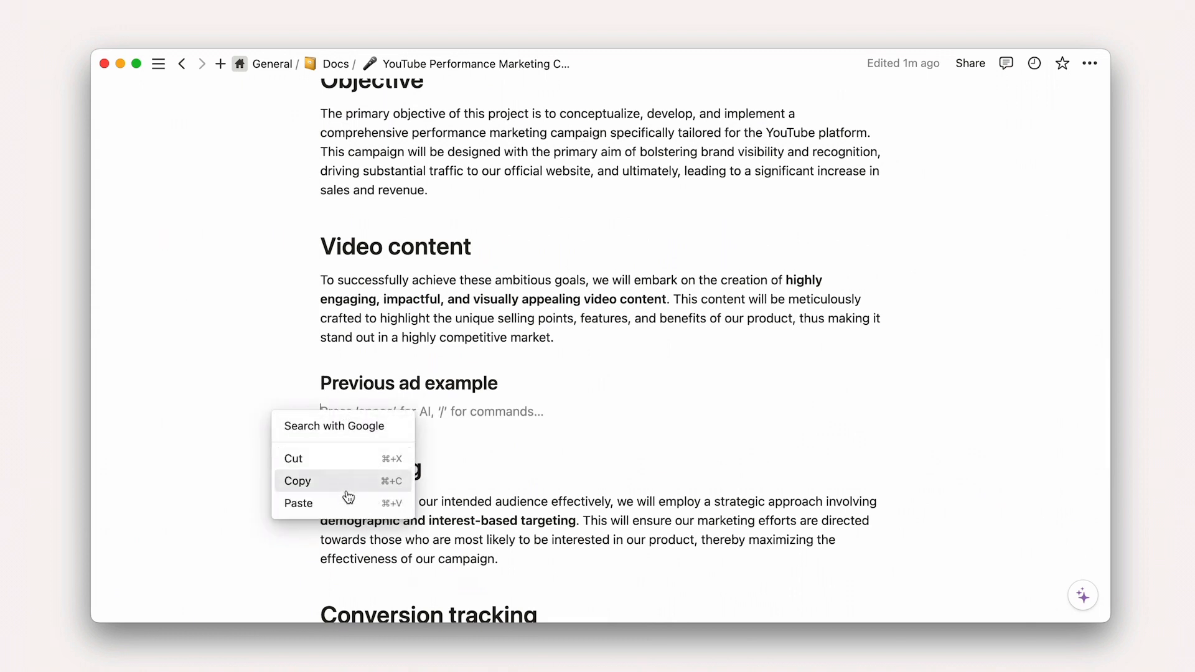
click(300, 503)
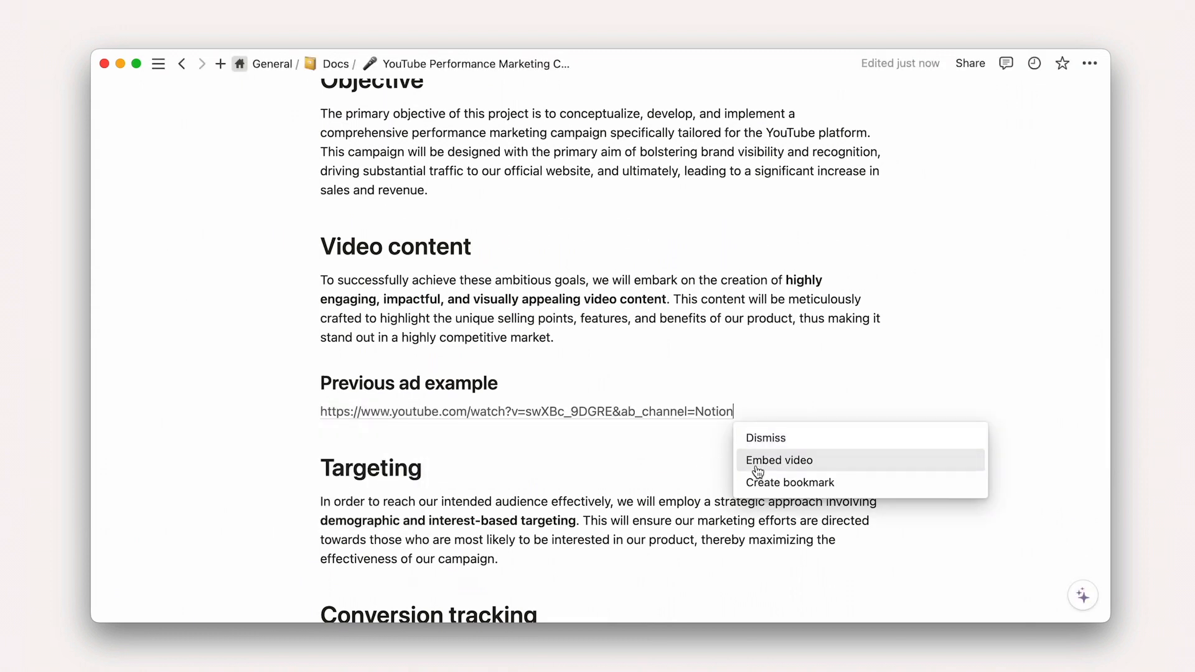
click(779, 459)
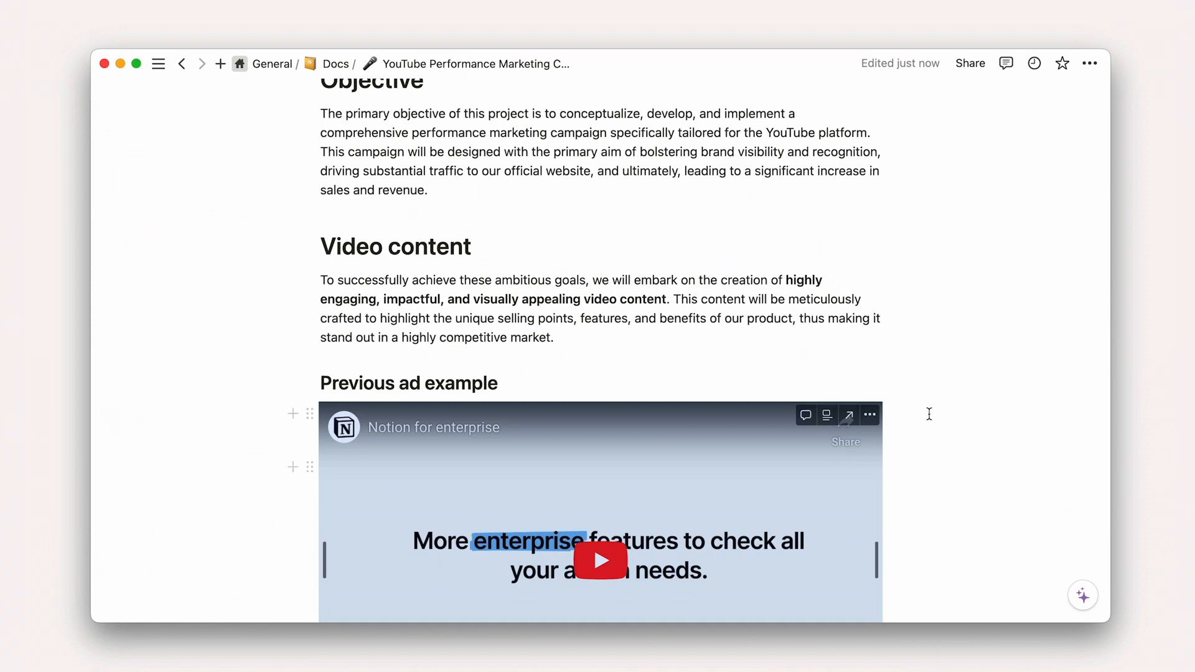
scroll(down, 3)
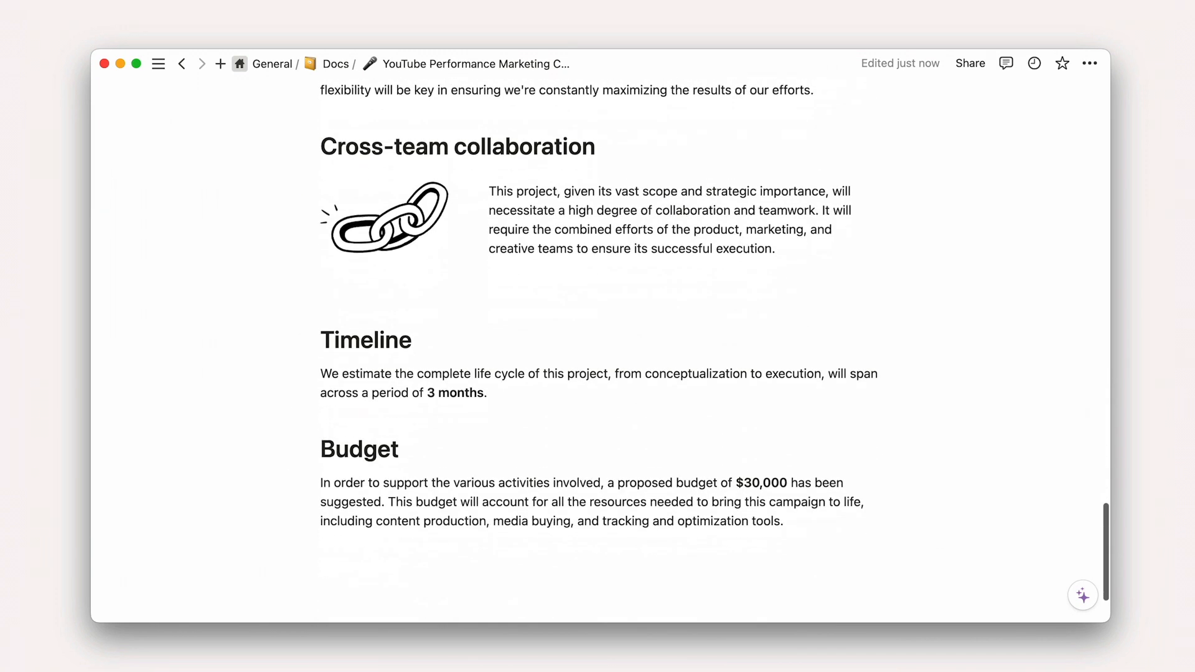
scroll(up, 3)
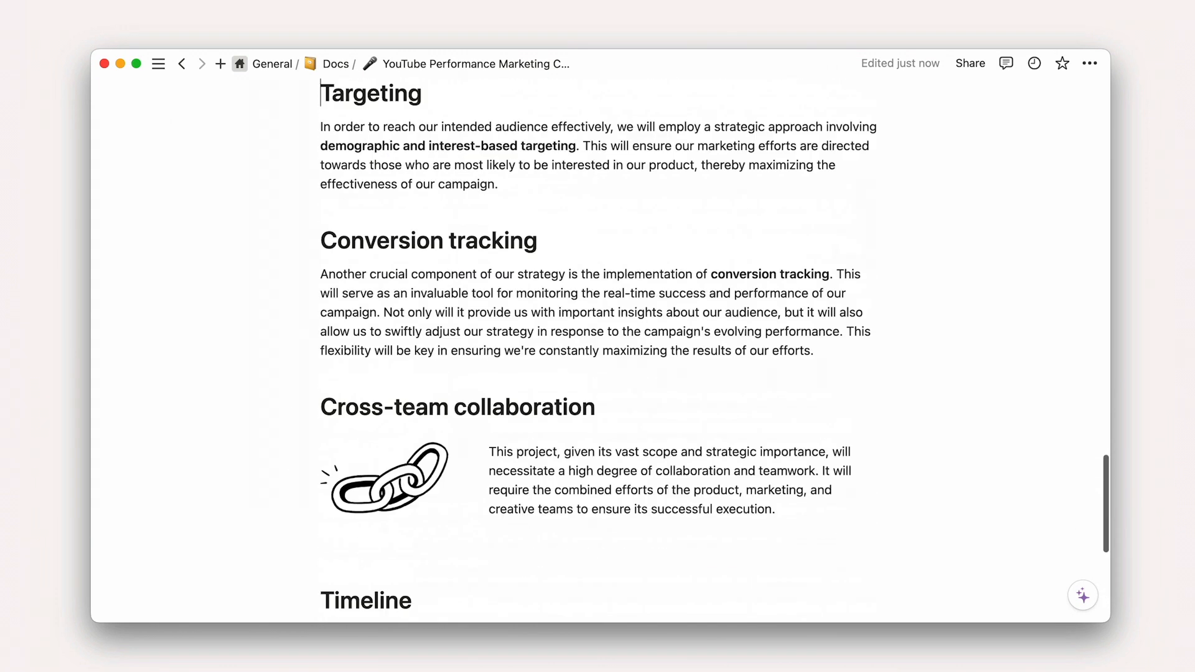
scroll(up, 3)
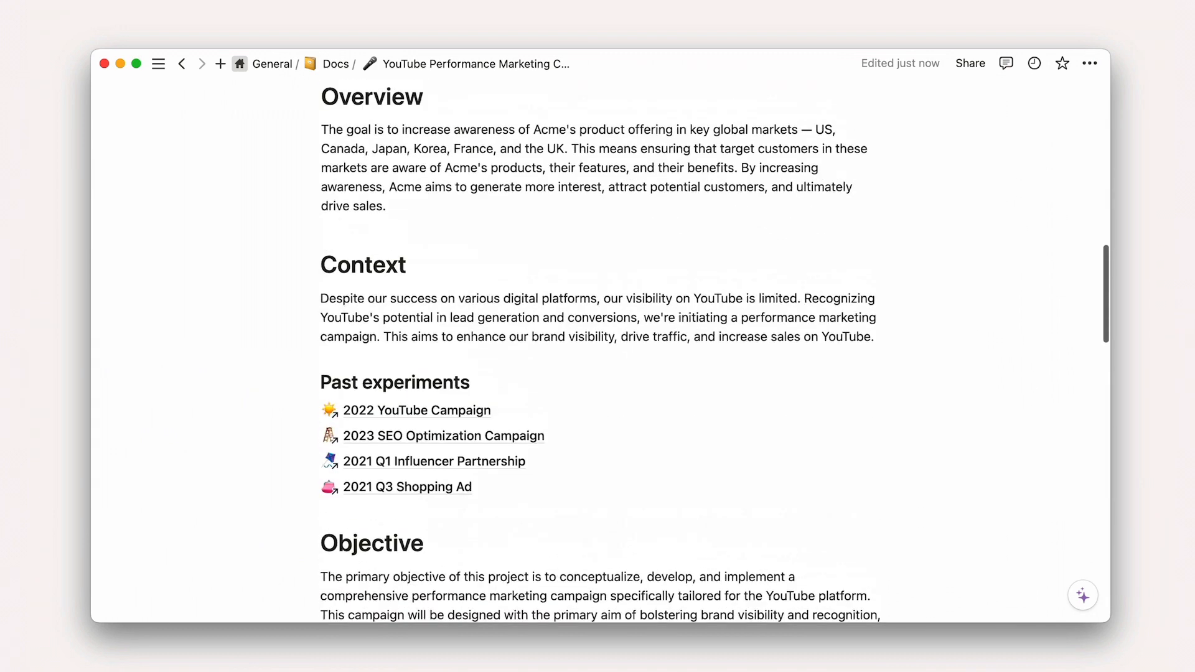
scroll(up, 3)
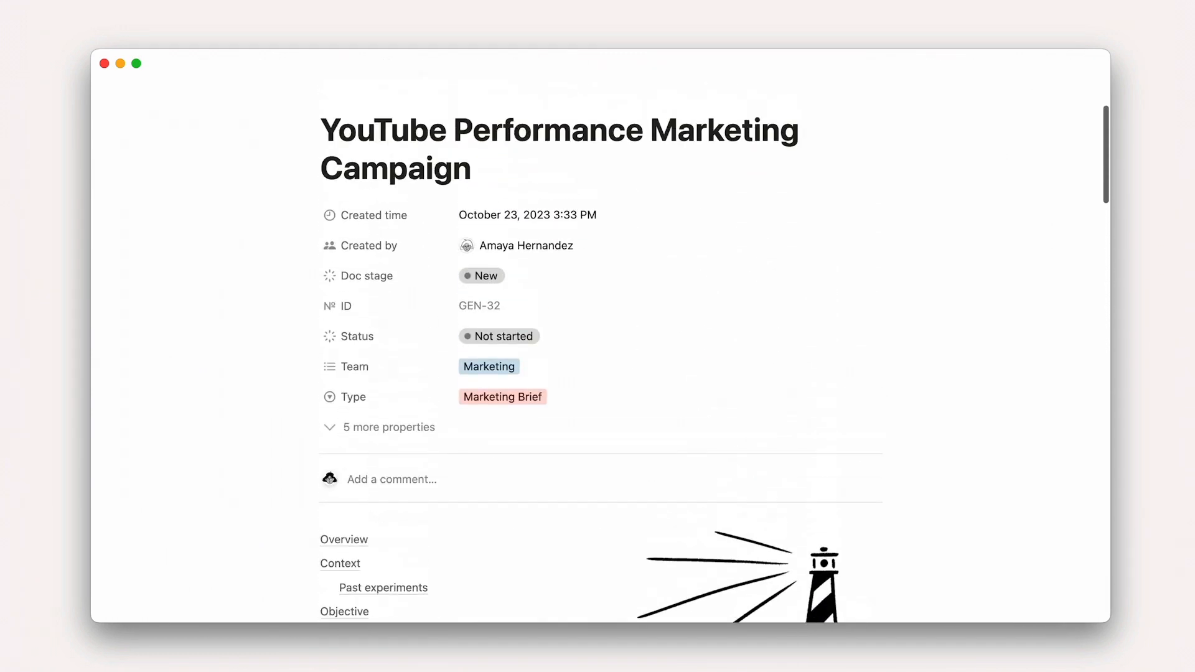